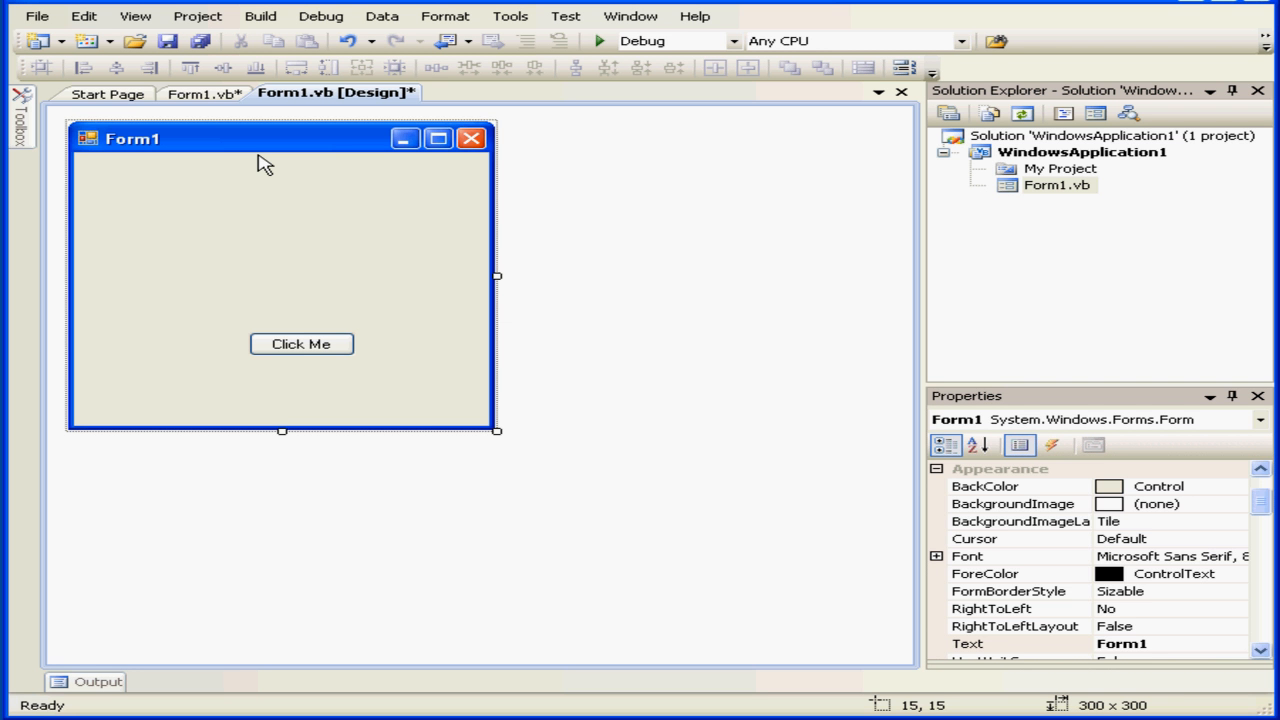
- Switch to the Form1.vb code view showing the btnClick Click, MouseDown and MouseUp handlers
{"action": "left_click", "coordinate": [204, 66]}
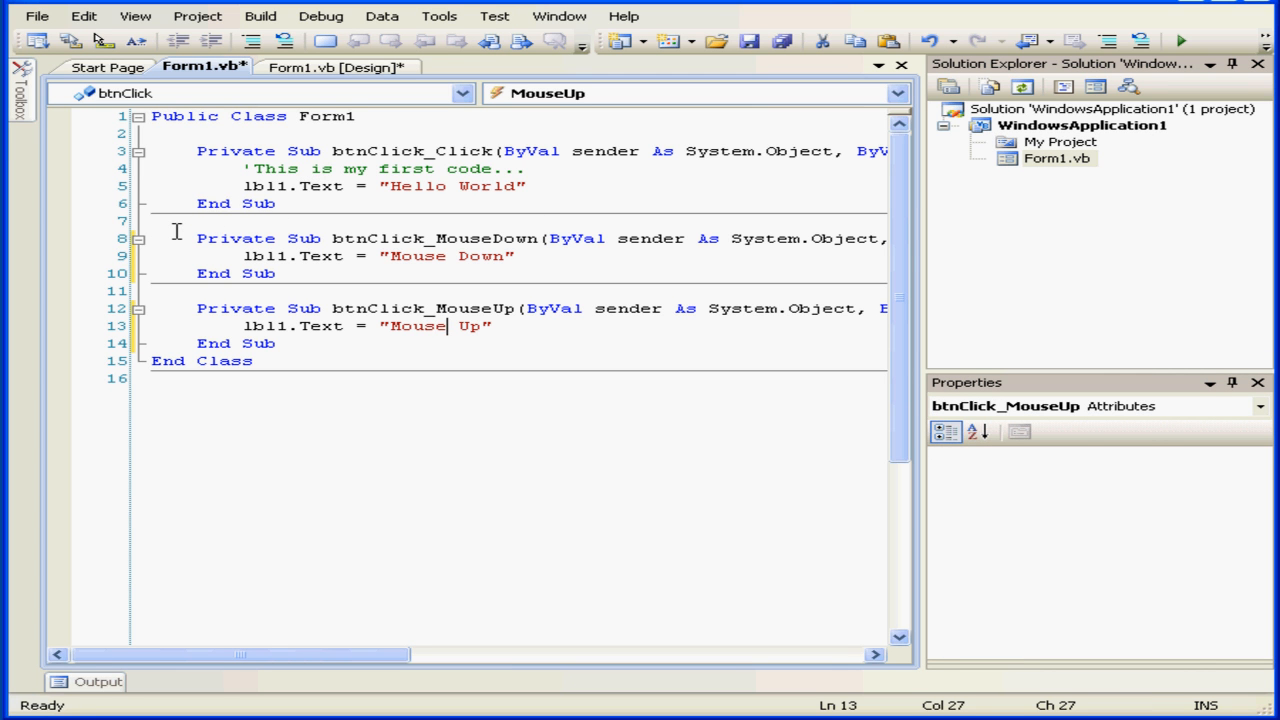
- Comment out the btnClick MouseDown and MouseUp handlers on lines 8–14
{"action": "left_click", "coordinate": [197, 238]}
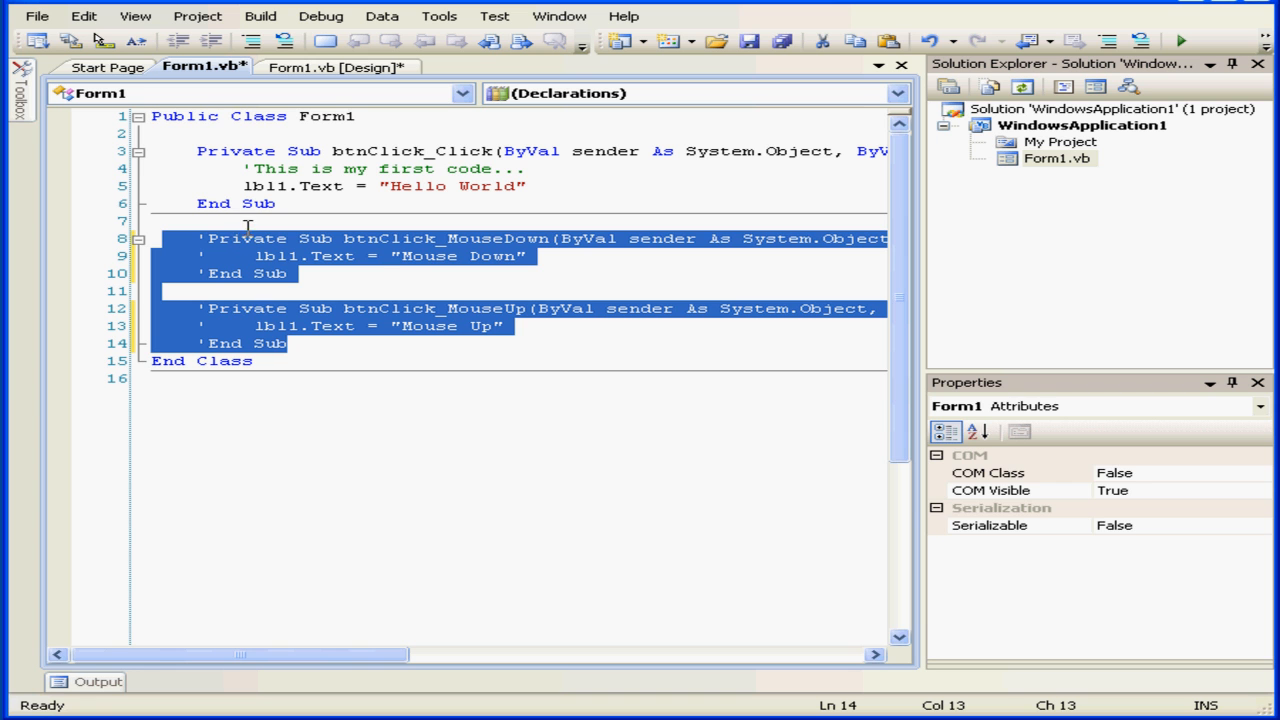
{"action": "mouse_move", "coordinate": [72, 197]}
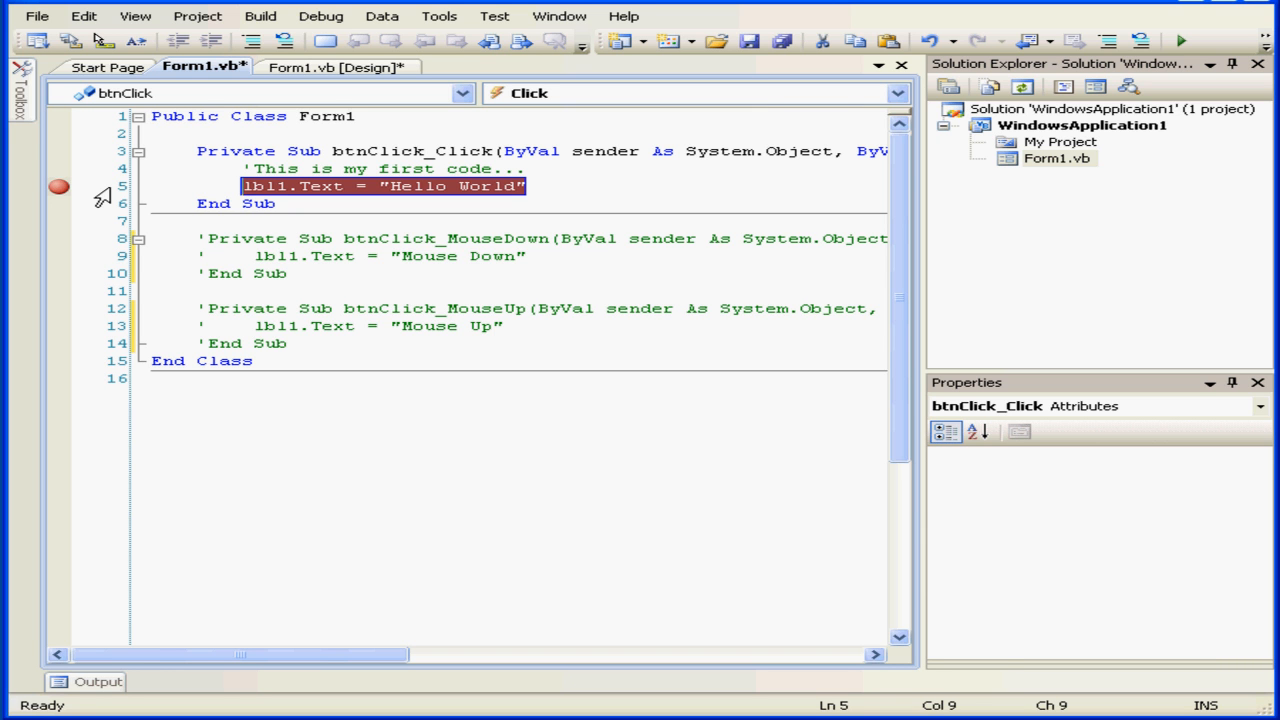
{"action": "mouse_move", "coordinate": [270, 186]}
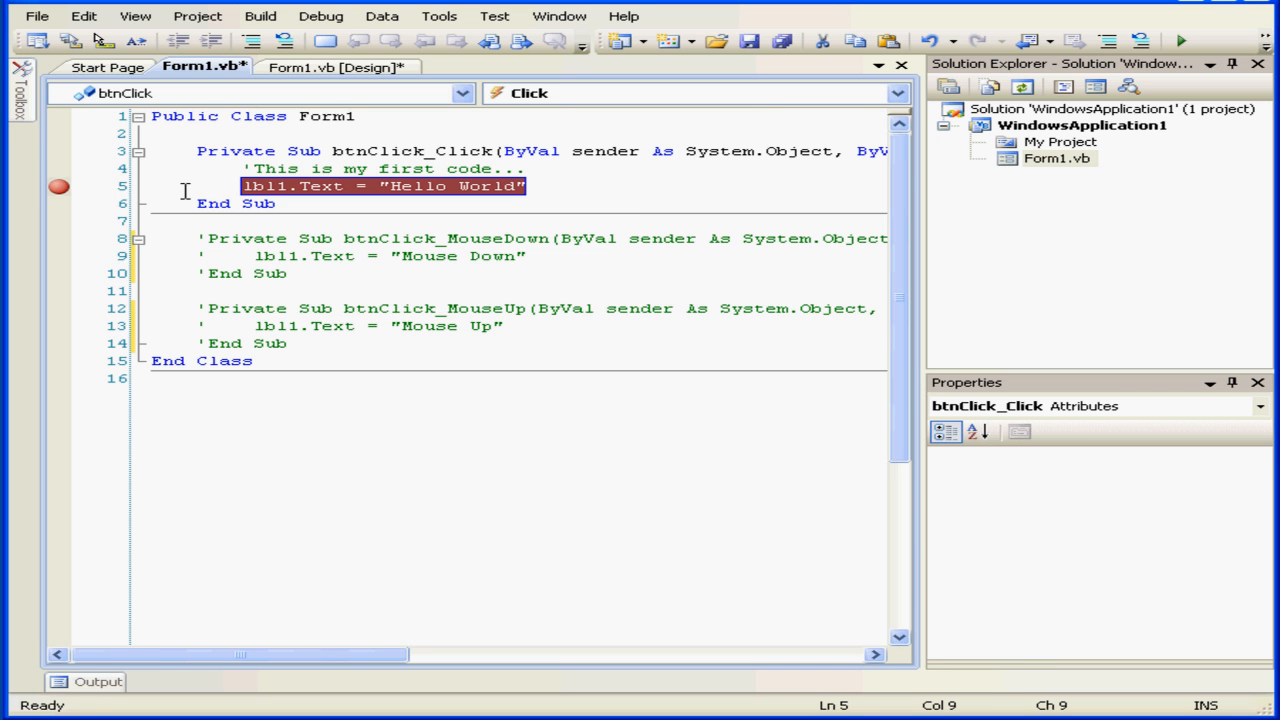
{"action": "mouse_move", "coordinate": [59, 187]}
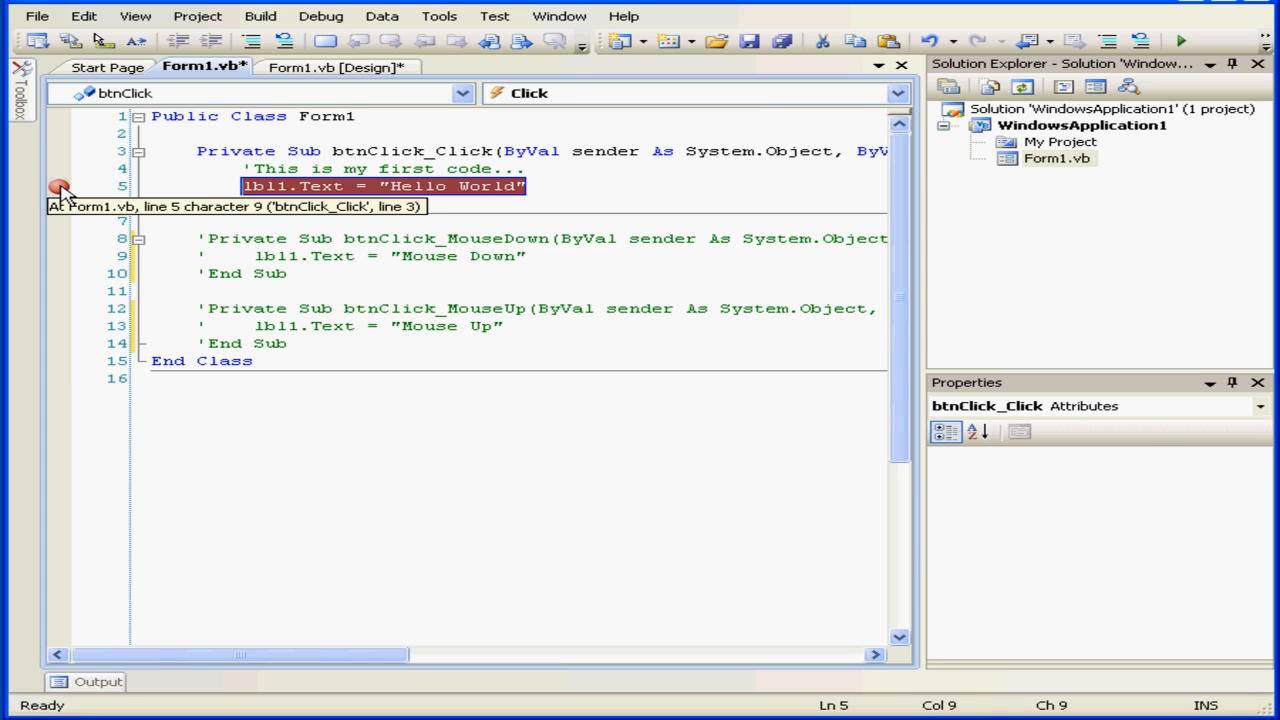
- Start debugging so the project builds and Form1 runs with the Click Me button
{"action": "left_click", "coordinate": [1179, 41]}
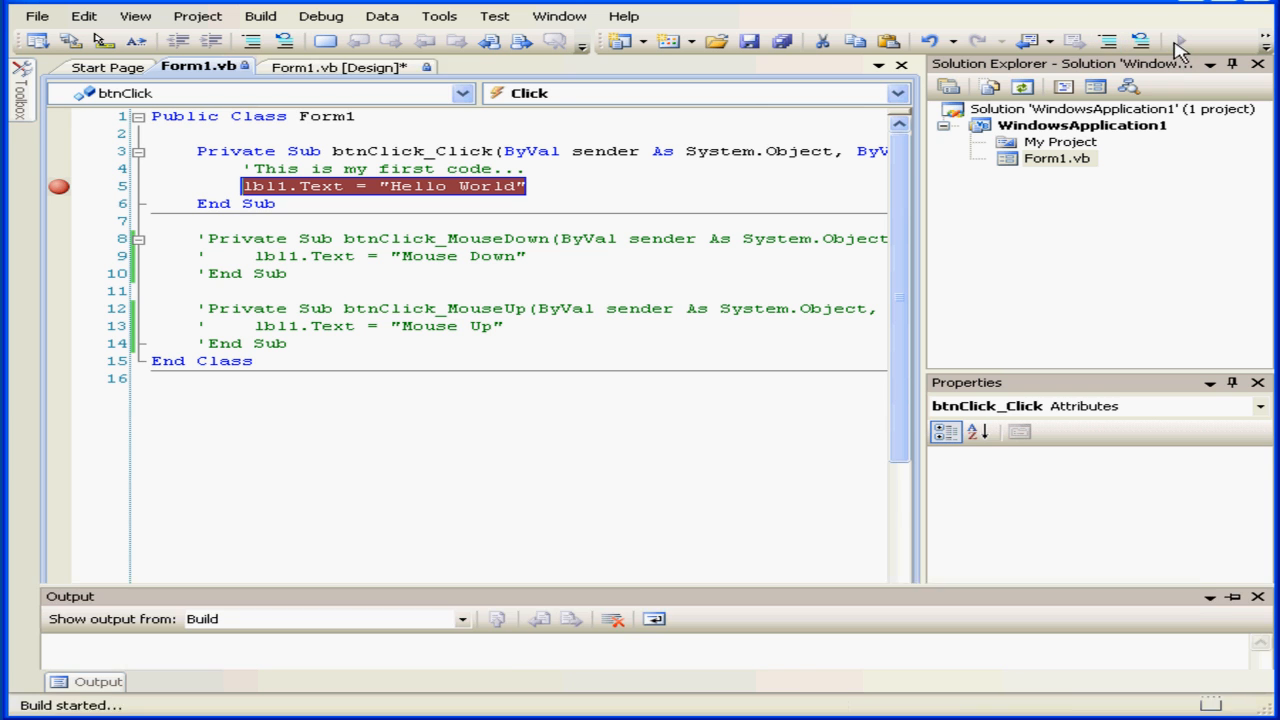
{"action": "left_click", "coordinate": [1178, 40]}
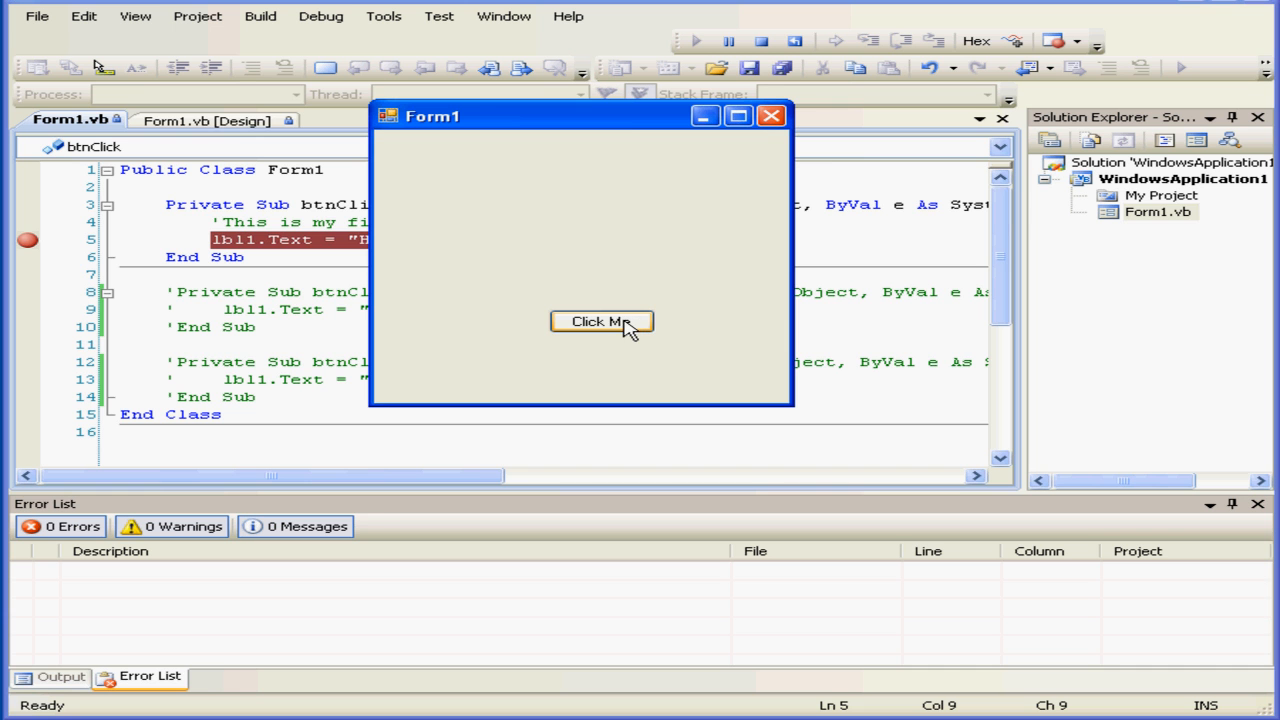
- Click Click Me in the running form to halt at the line 5 breakpoint
{"action": "left_click", "coordinate": [601, 321]}
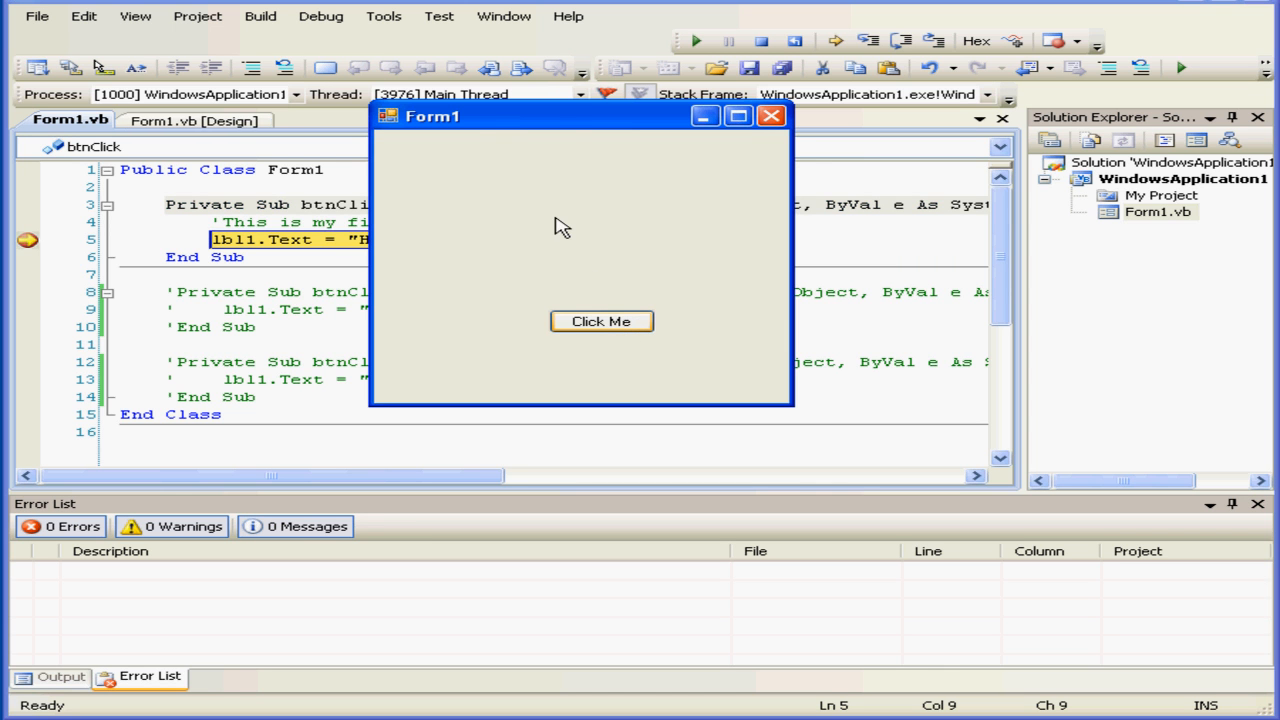
{"action": "mouse_move", "coordinate": [22, 265]}
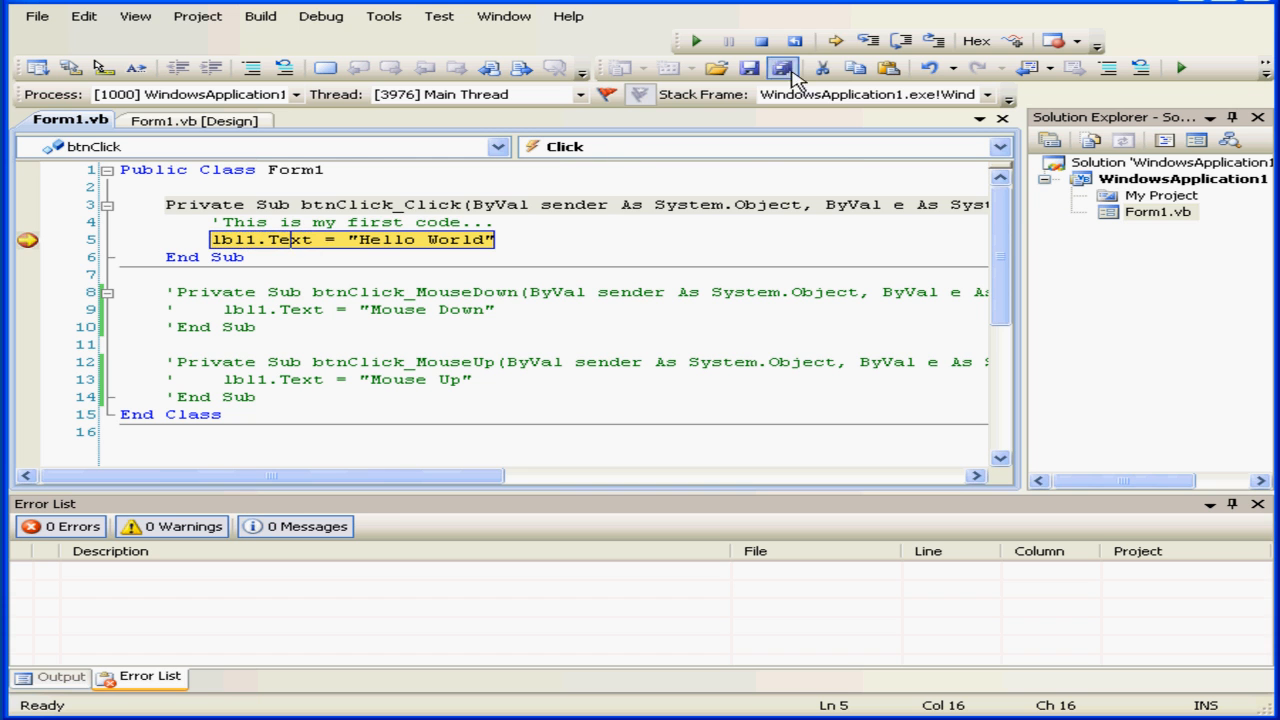
{"action": "mouse_move", "coordinate": [868, 41]}
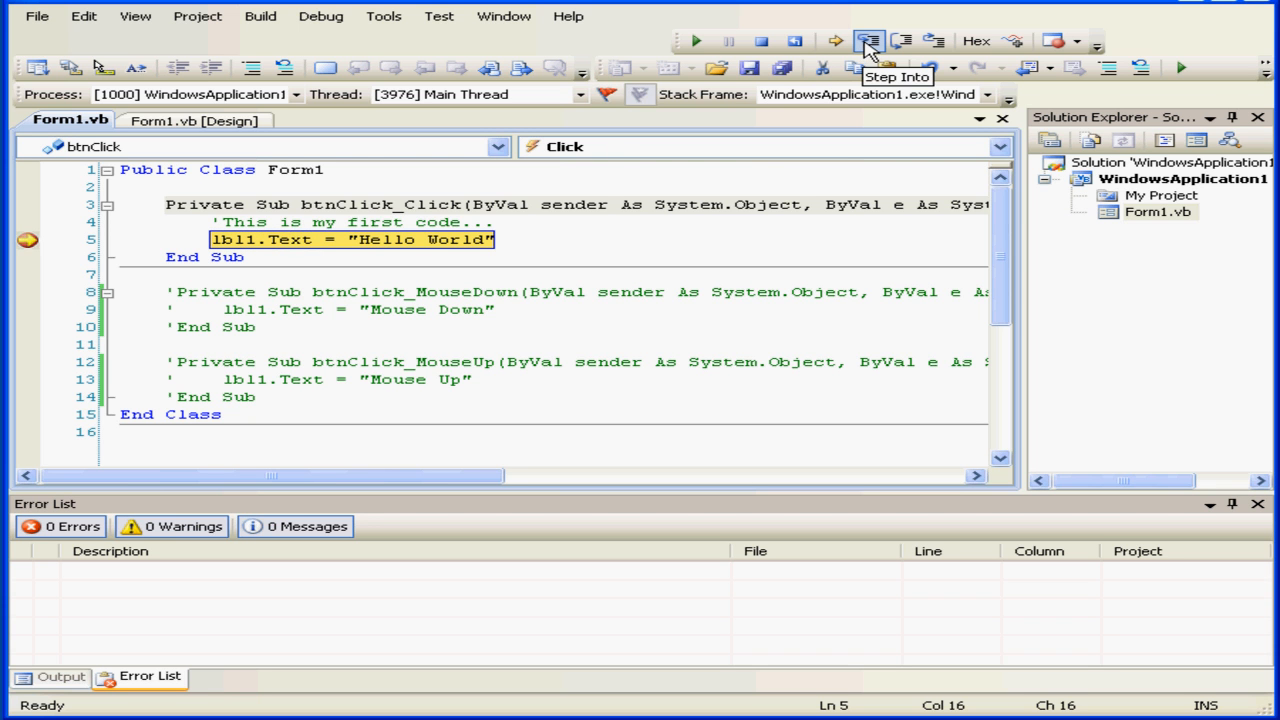
- Step Into once to execute the Hello World assignment and pause on End Sub
{"action": "left_click", "coordinate": [870, 41]}
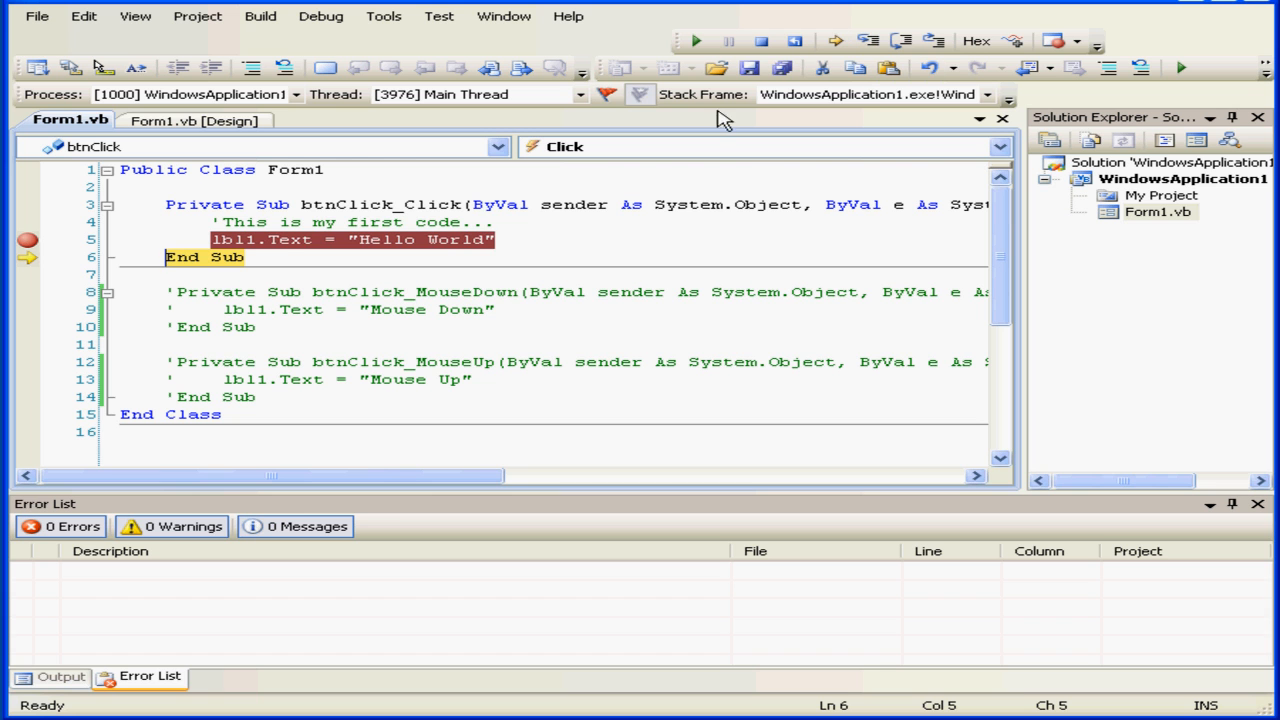
{"action": "mouse_move", "coordinate": [285, 253]}
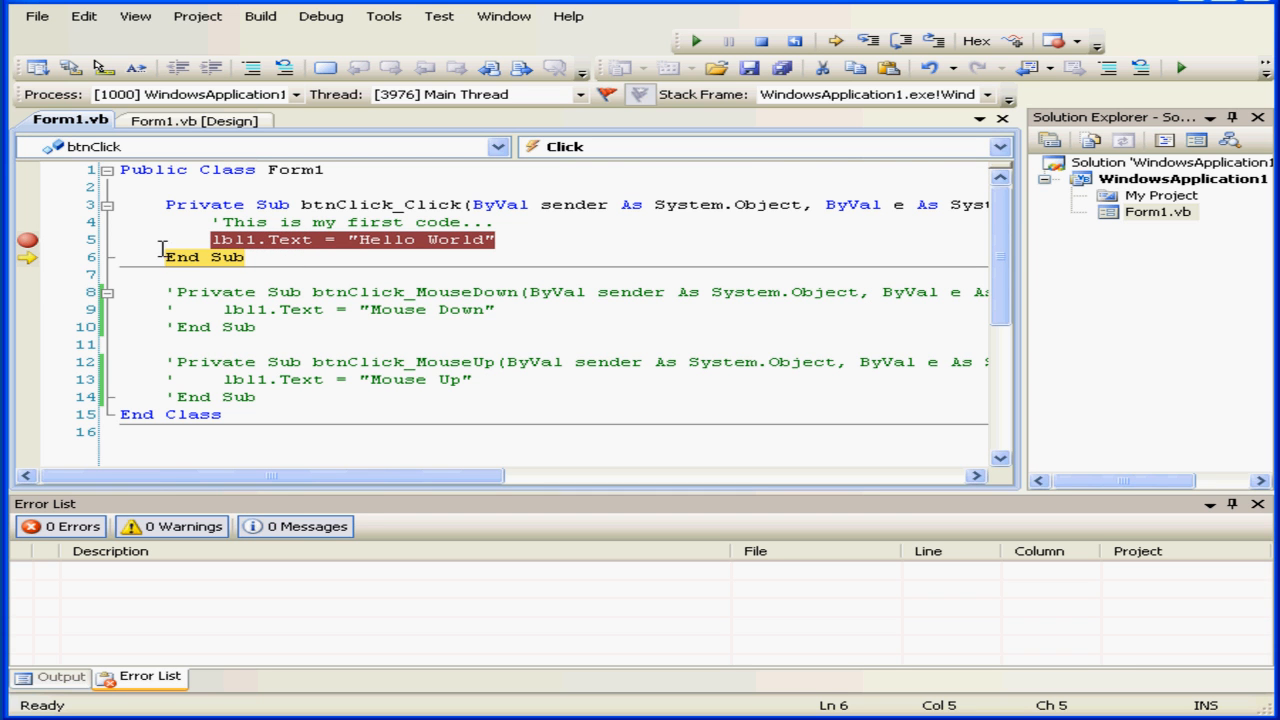
{"action": "mouse_move", "coordinate": [25, 258]}
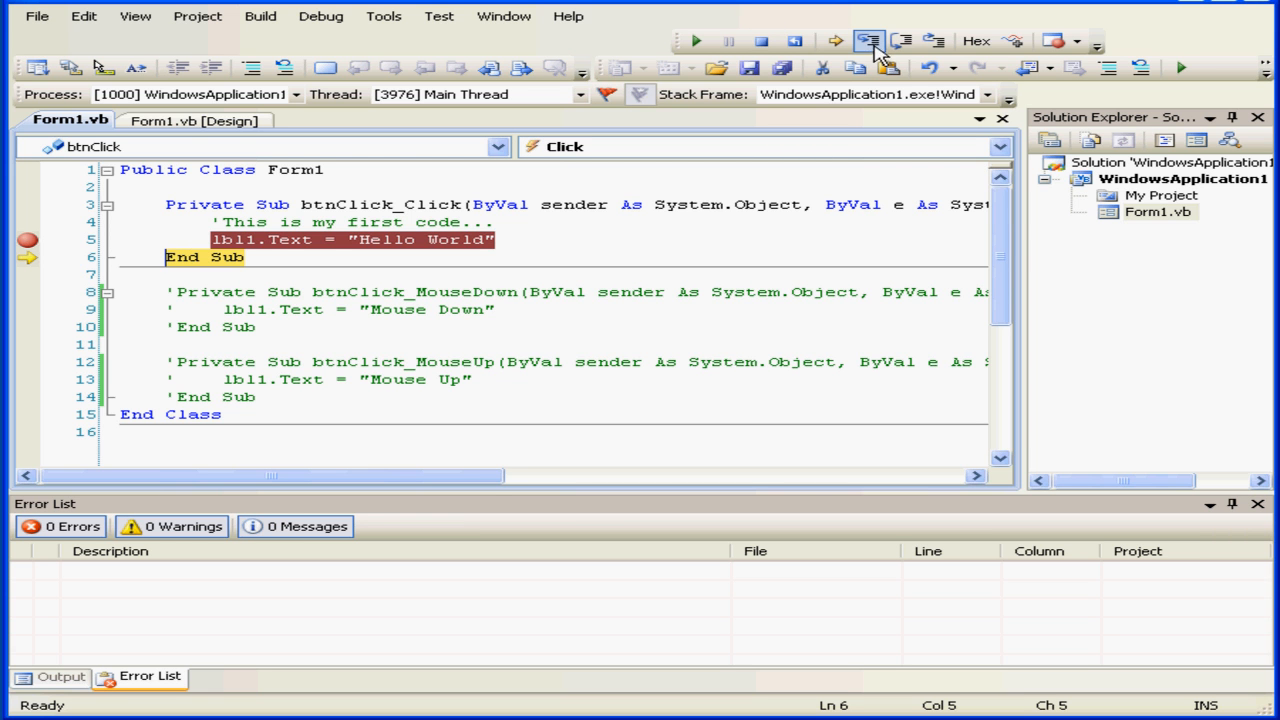
- Step past End Sub and resume so Form1 displays Hello World
{"action": "left_click", "coordinate": [868, 41]}
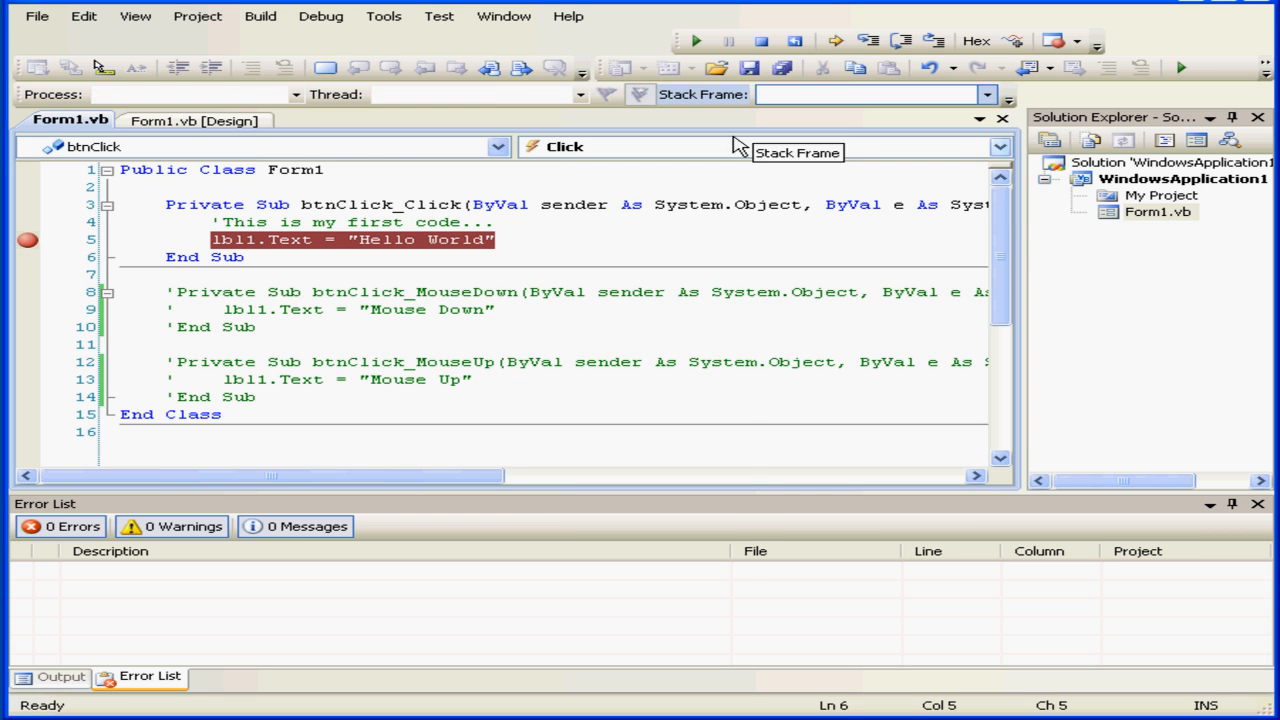
{"action": "left_click", "coordinate": [694, 41]}
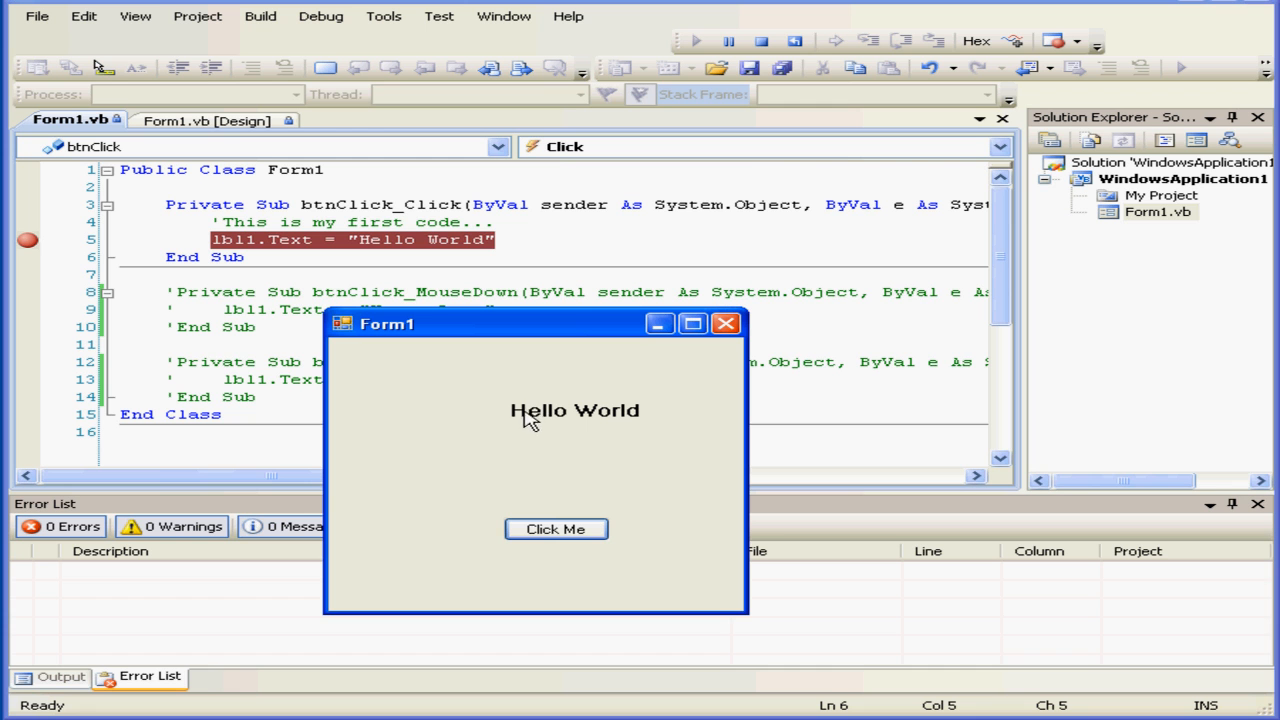
{"action": "mouse_move", "coordinate": [552, 427]}
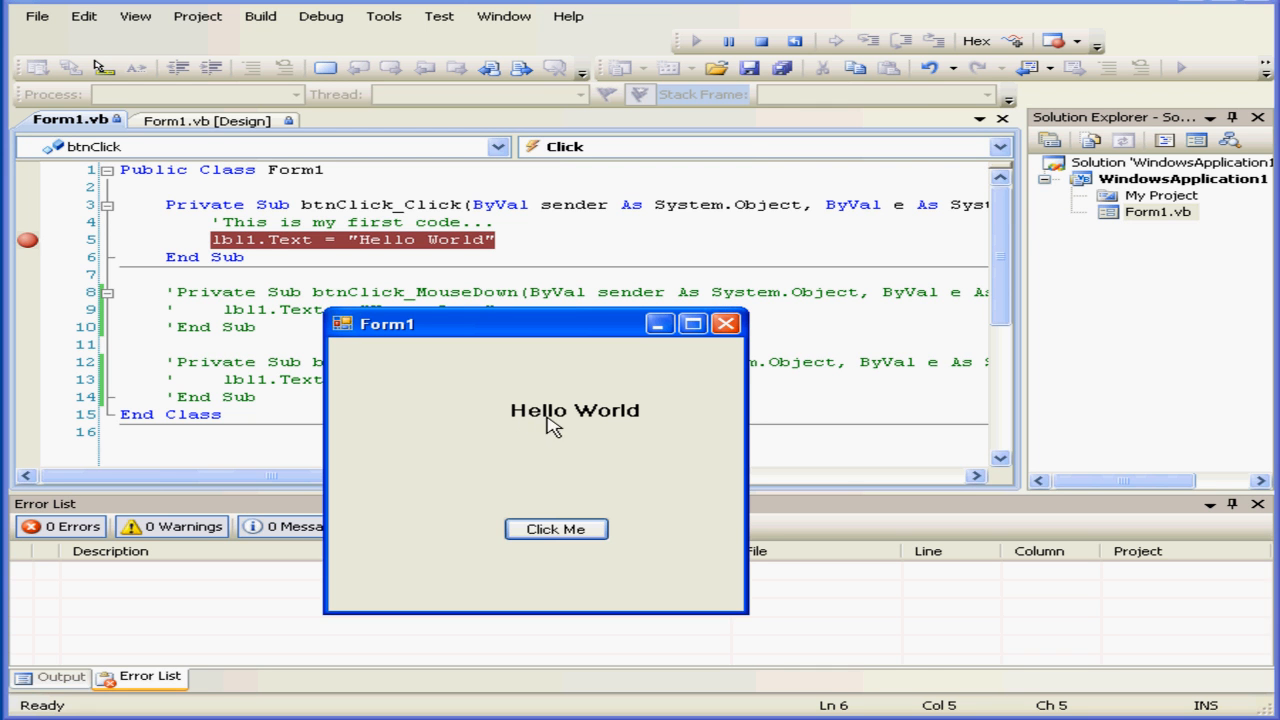
{"action": "mouse_move", "coordinate": [549, 437]}
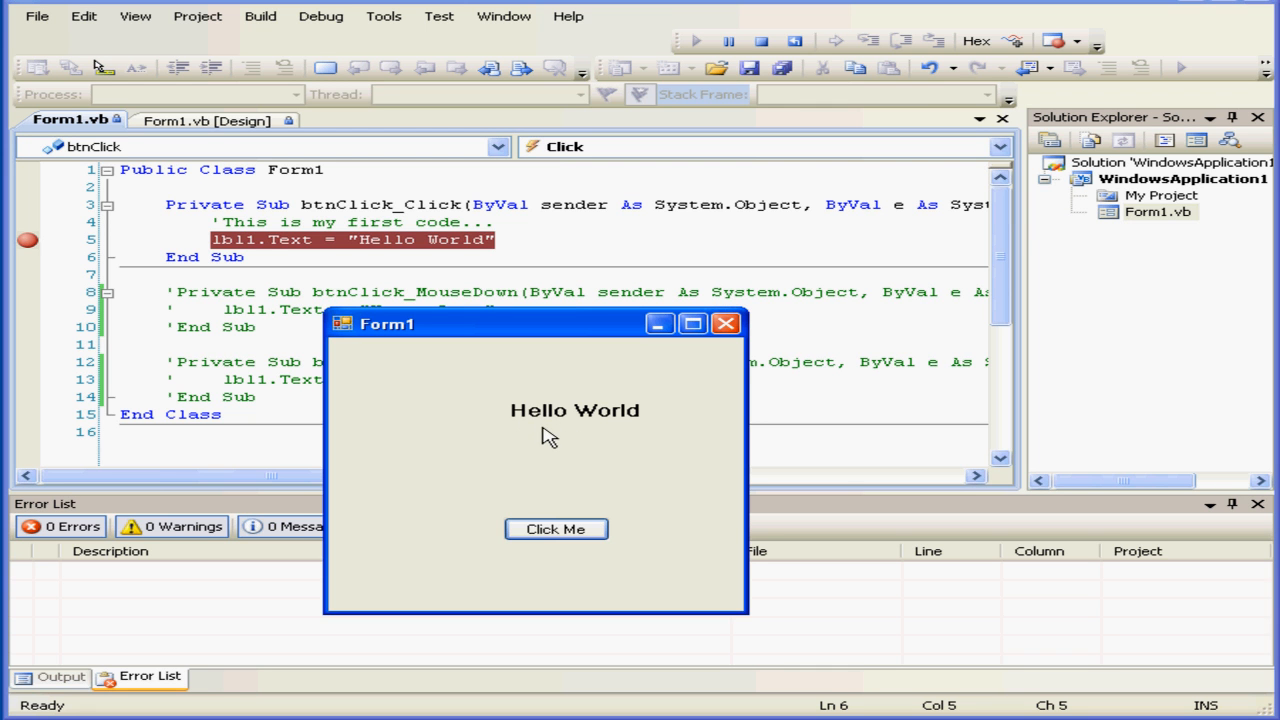
{"action": "mouse_move", "coordinate": [618, 432]}
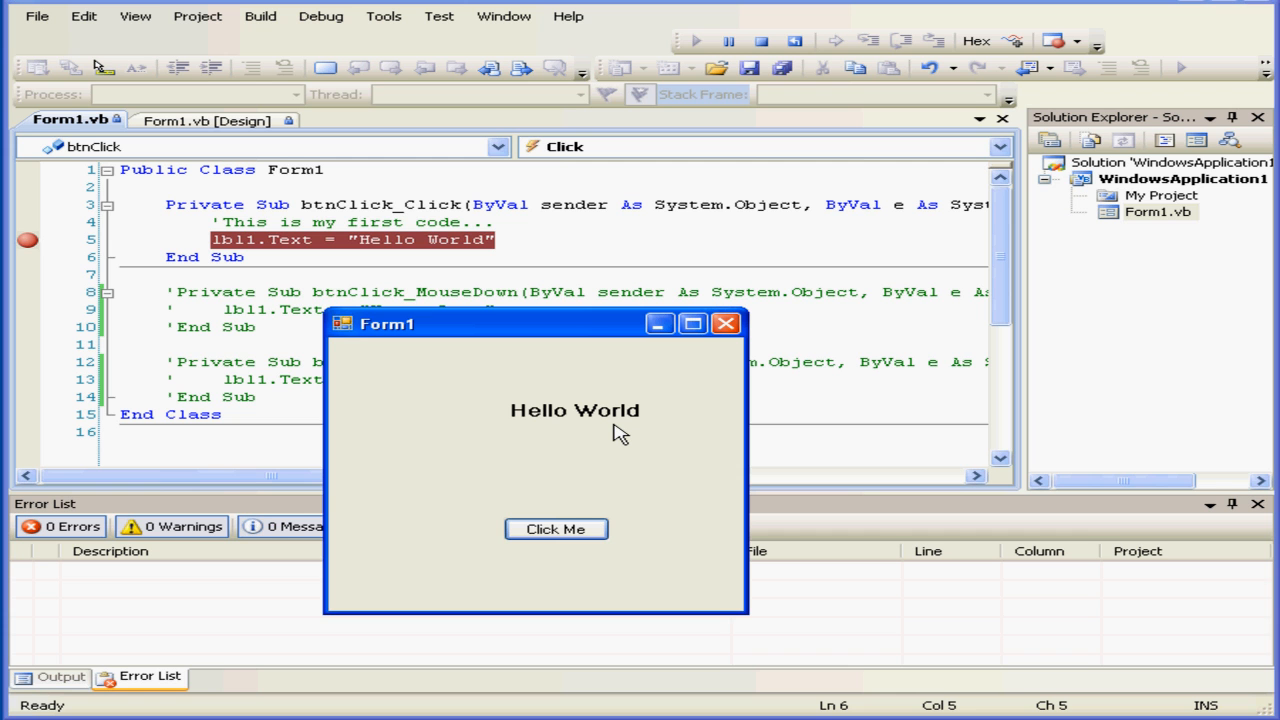